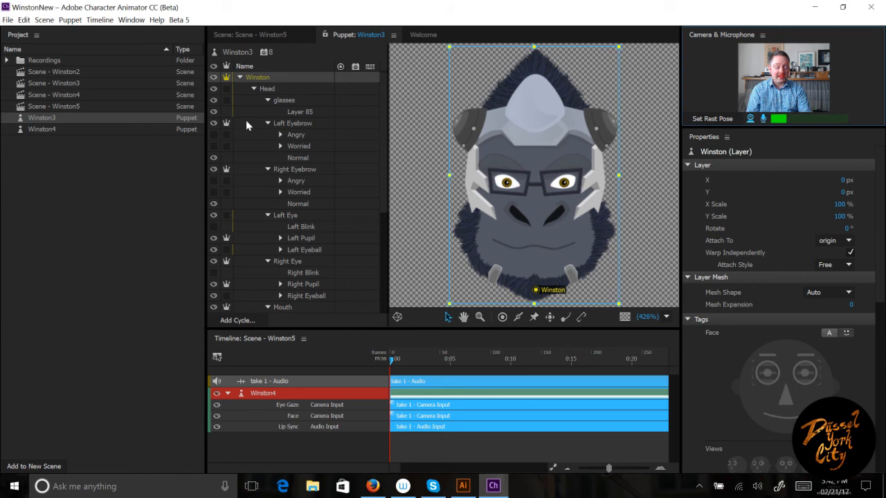
Select the Left Pupil layer under Left Eye to show its properties.
click(302, 238)
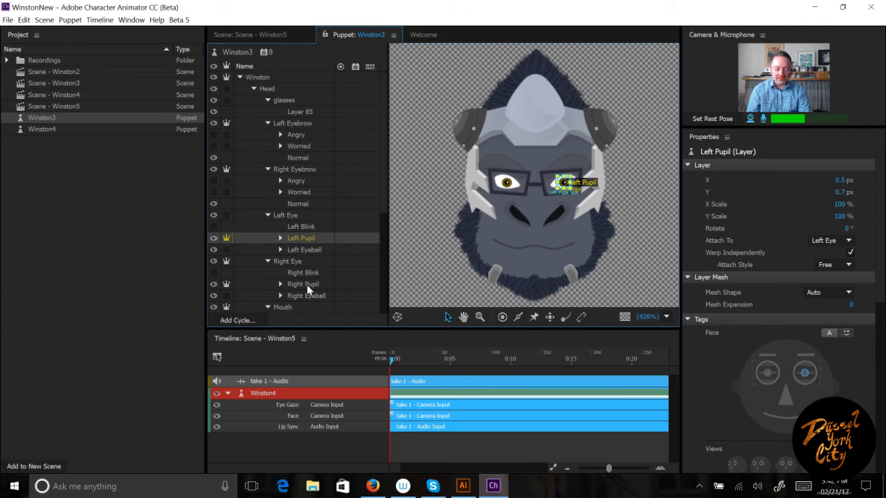